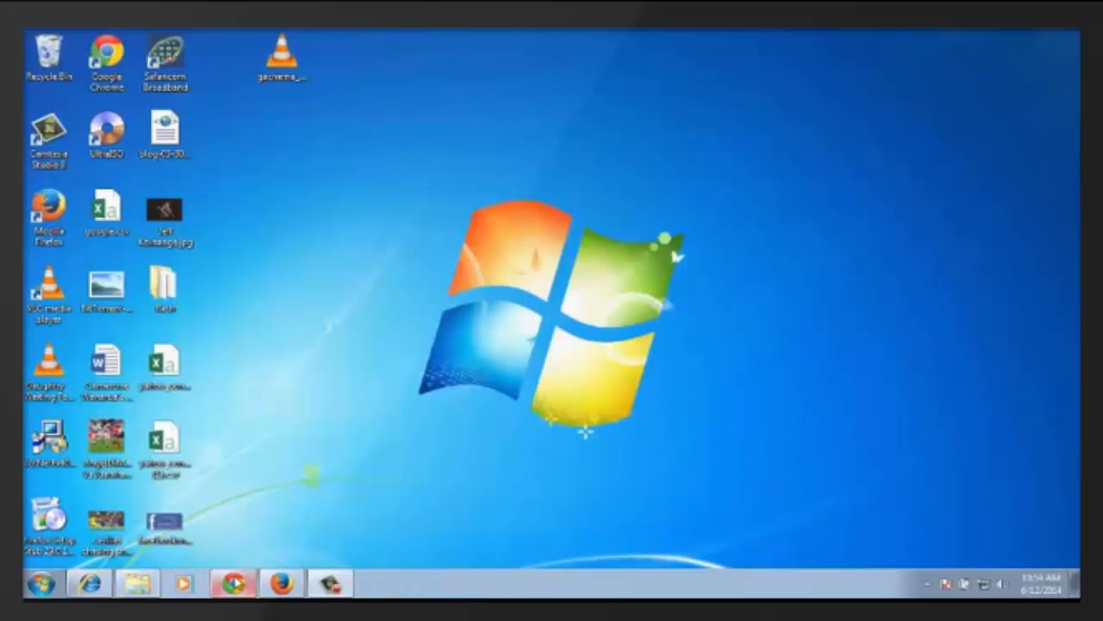
Launch the browser from the taskbar to reach the logged-in Facebook news feed.
{"action": "left_click", "coordinate": [231, 583]}
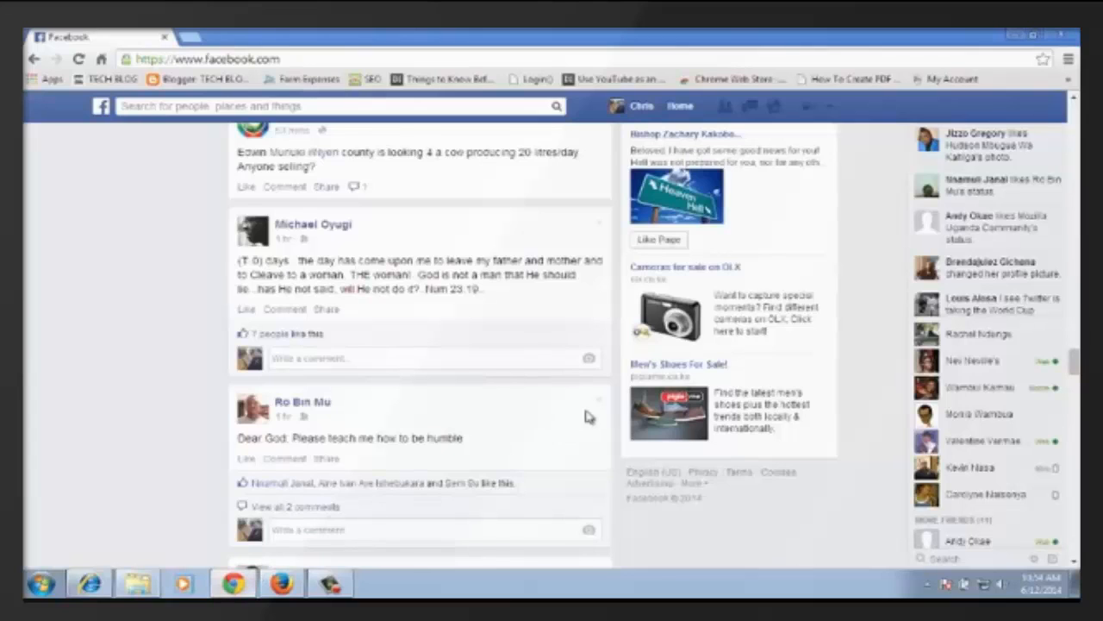
{"action": "mouse_move", "coordinate": [723, 541]}
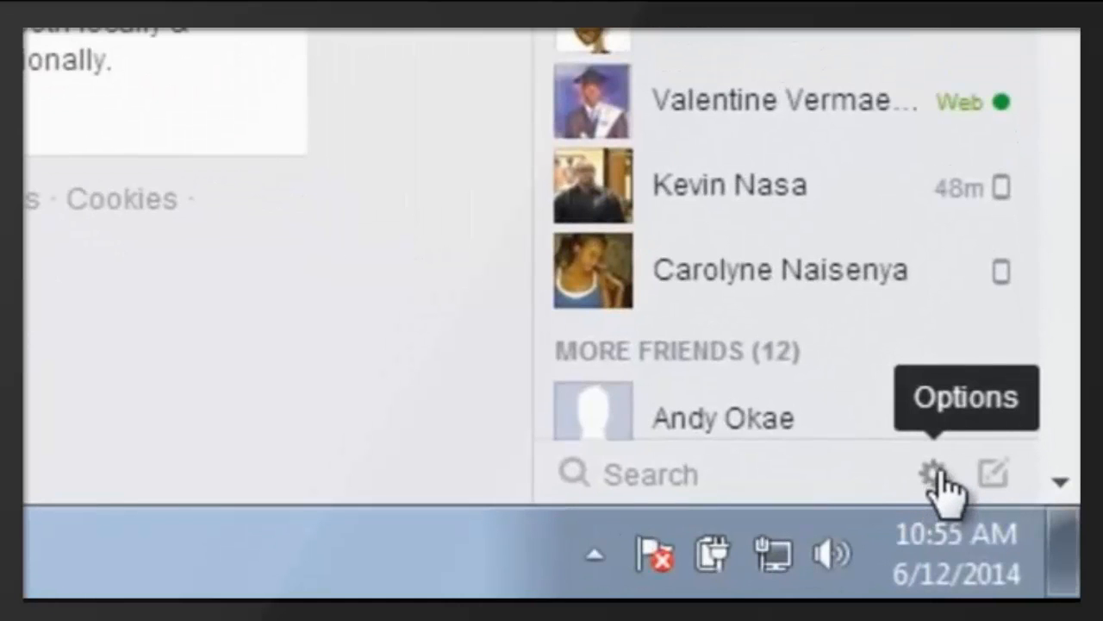
Reach Advanced Settings from the chat sidebar's Options gear.
{"action": "left_click", "coordinate": [927, 476]}
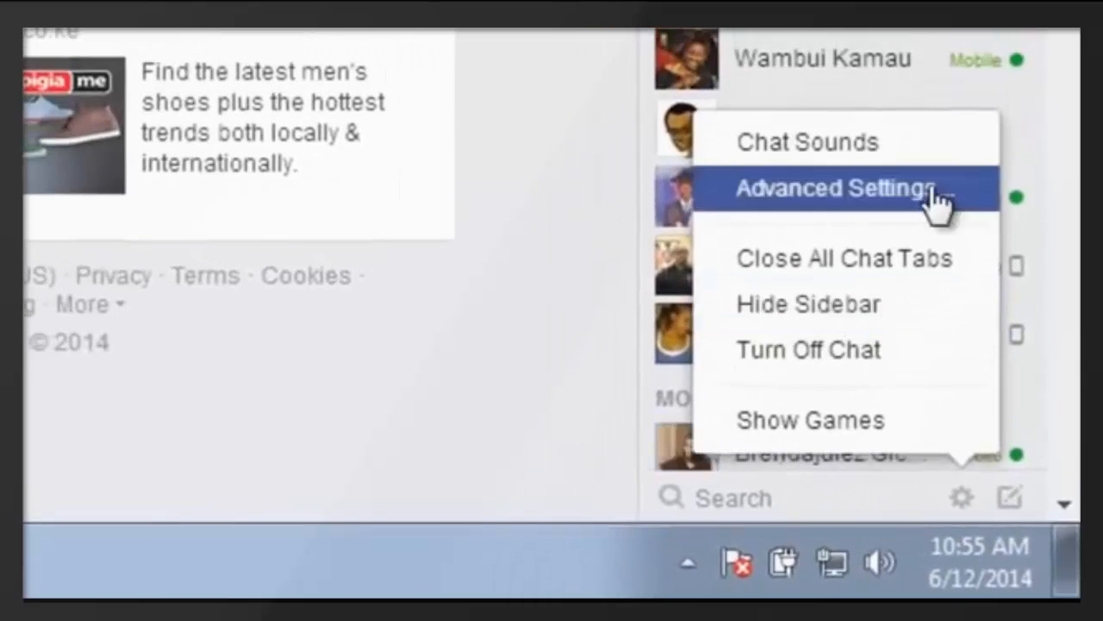
{"action": "left_click", "coordinate": [836, 186]}
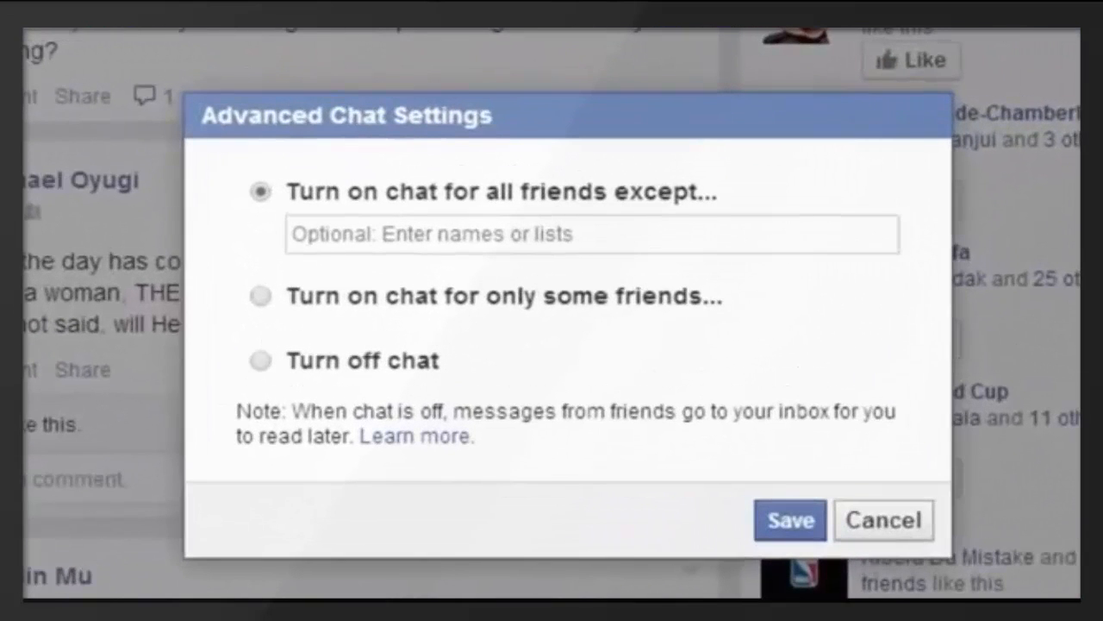
{"action": "mouse_move", "coordinate": [607, 158]}
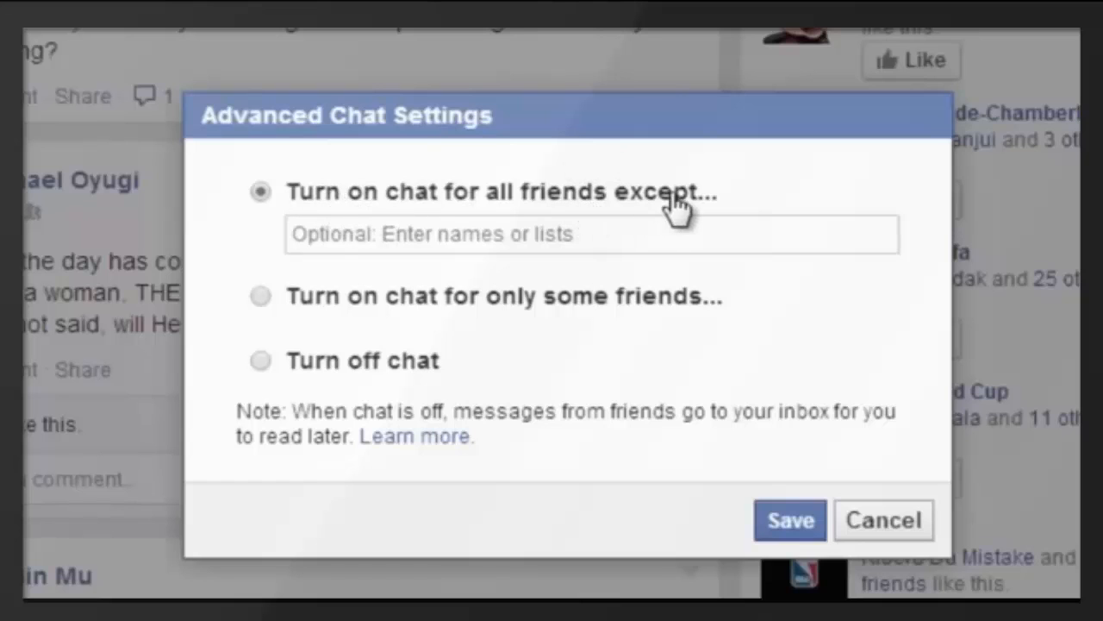
{"action": "mouse_move", "coordinate": [642, 245]}
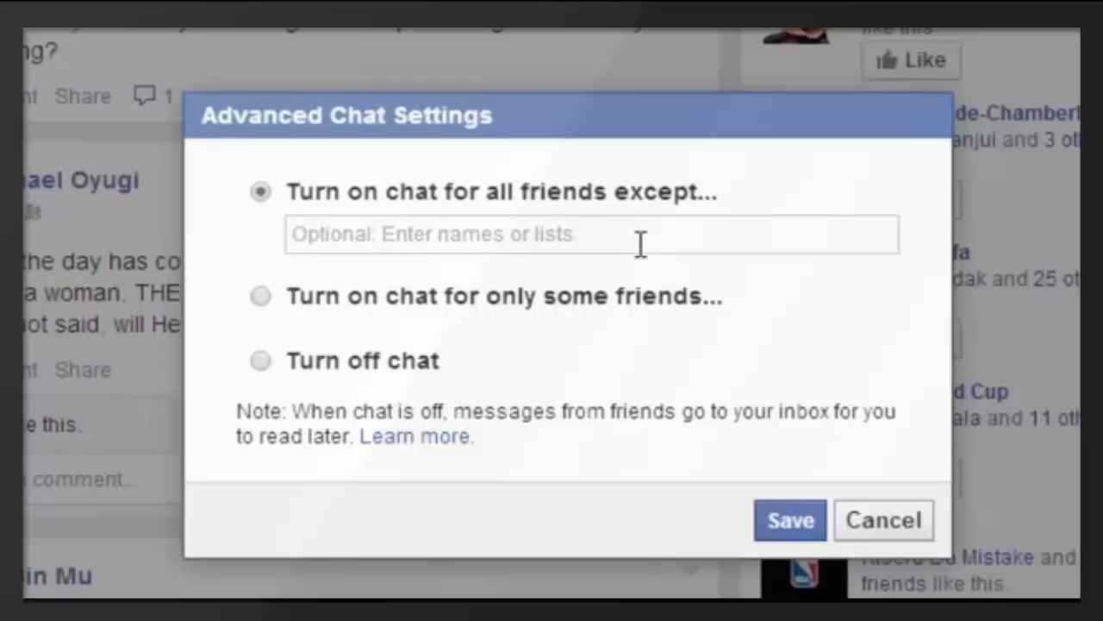
{"action": "type", "text": "mor"}
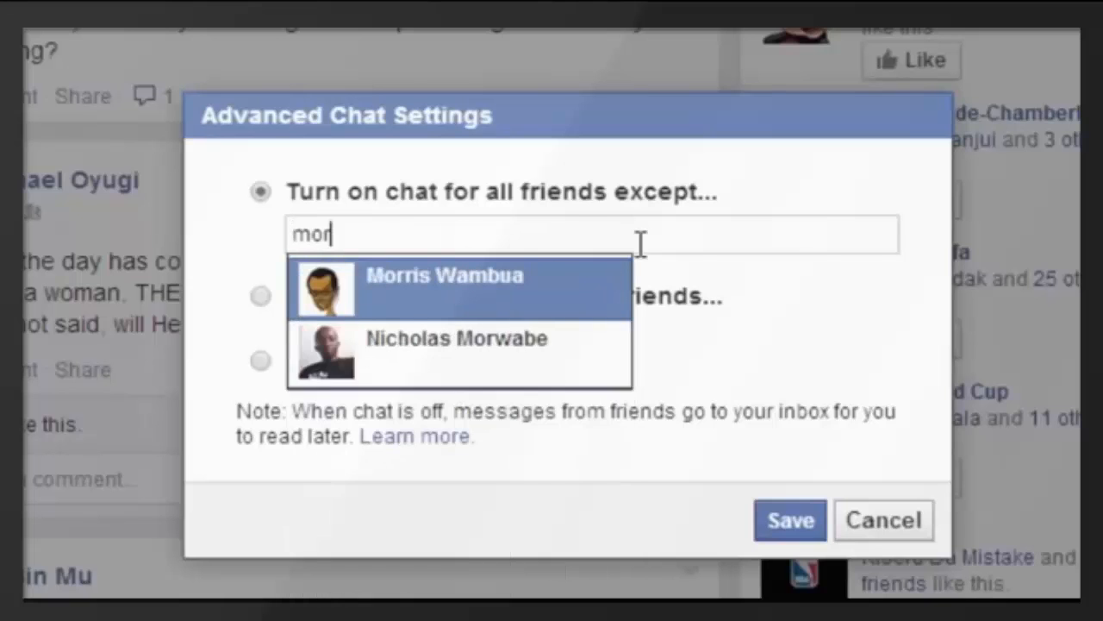
{"action": "left_click", "coordinate": [445, 276]}
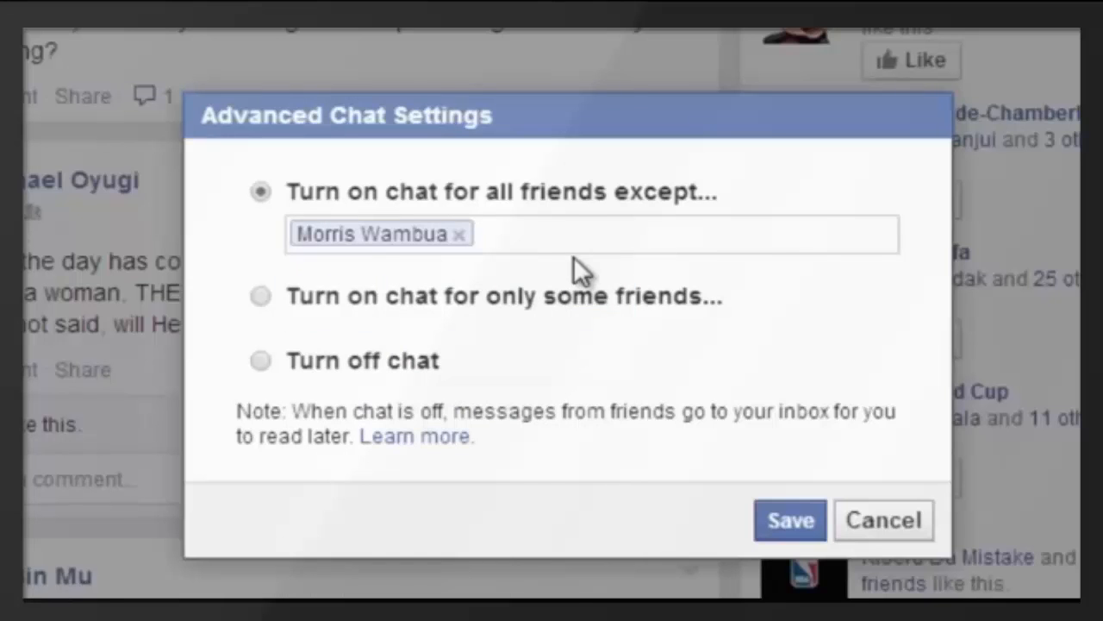
{"action": "type", "text": "mos"}
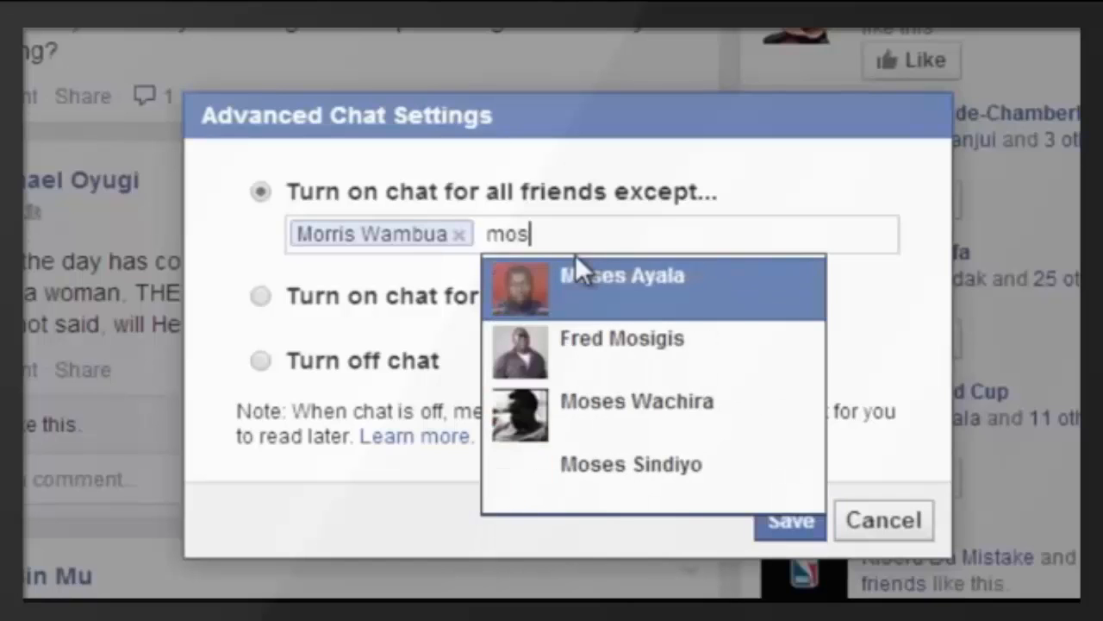
{"action": "left_click", "coordinate": [624, 276]}
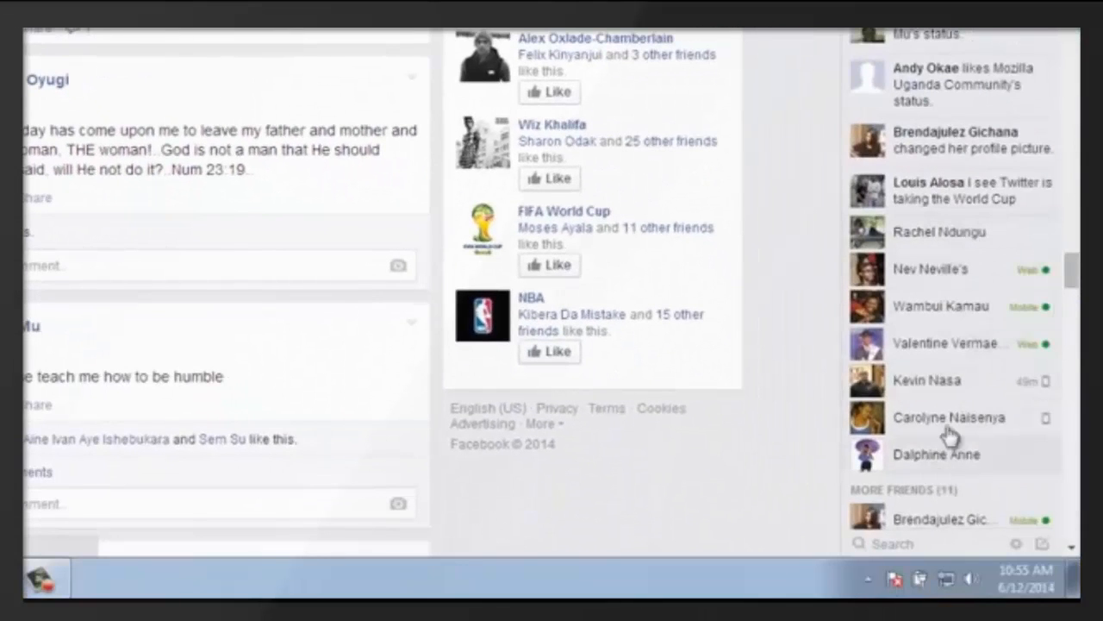
{"action": "mouse_move", "coordinate": [643, 515]}
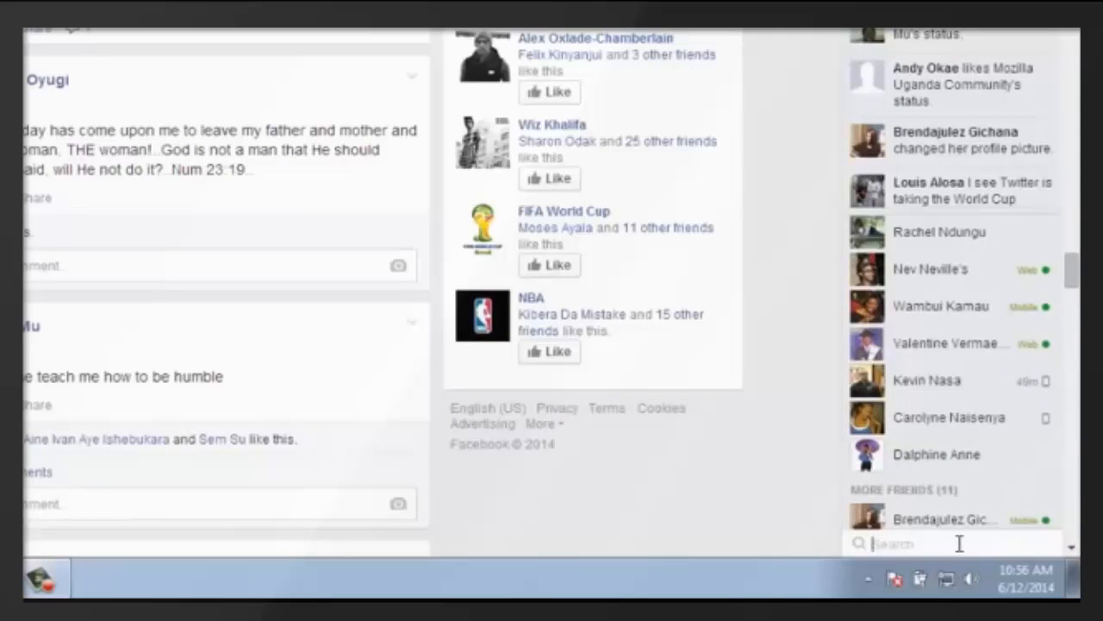
{"action": "type", "text": "morr"}
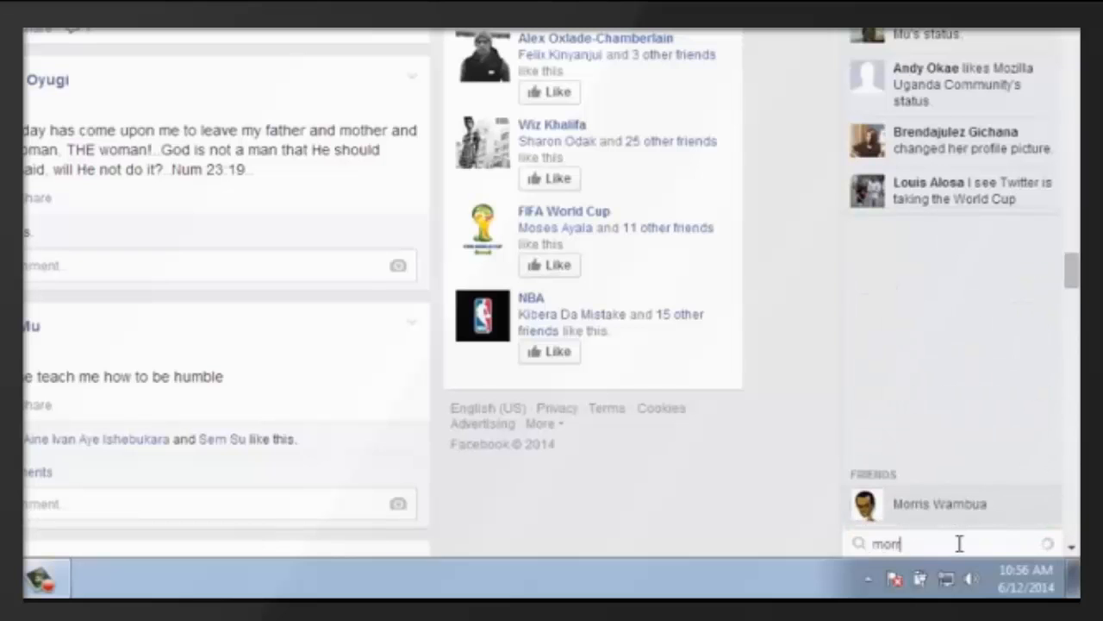
{"action": "left_click", "coordinate": [935, 503]}
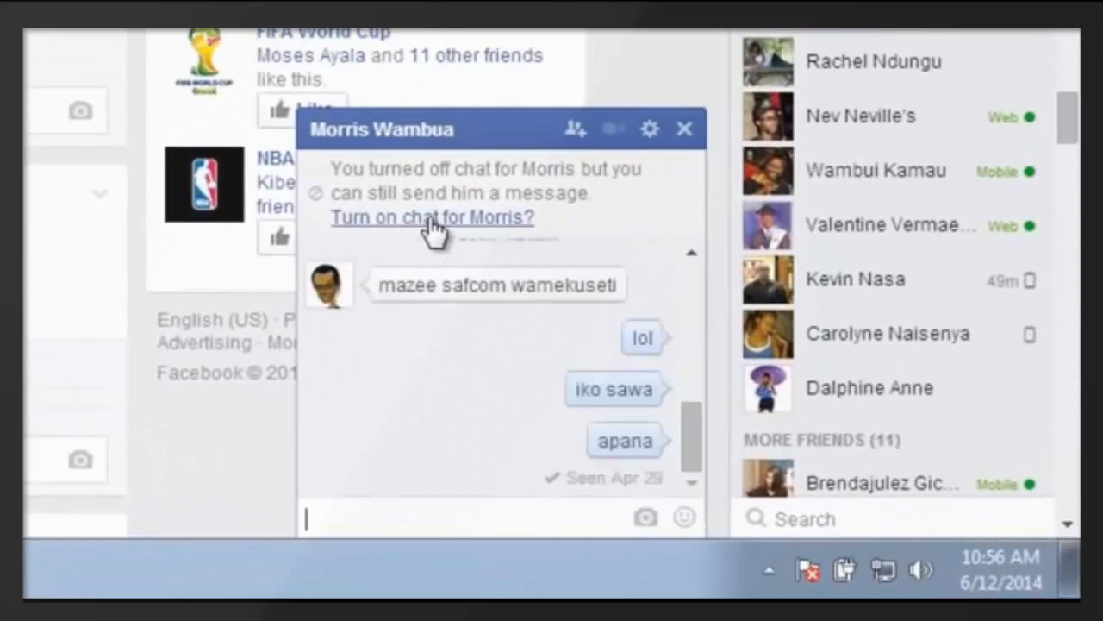
{"action": "left_click", "coordinate": [431, 217]}
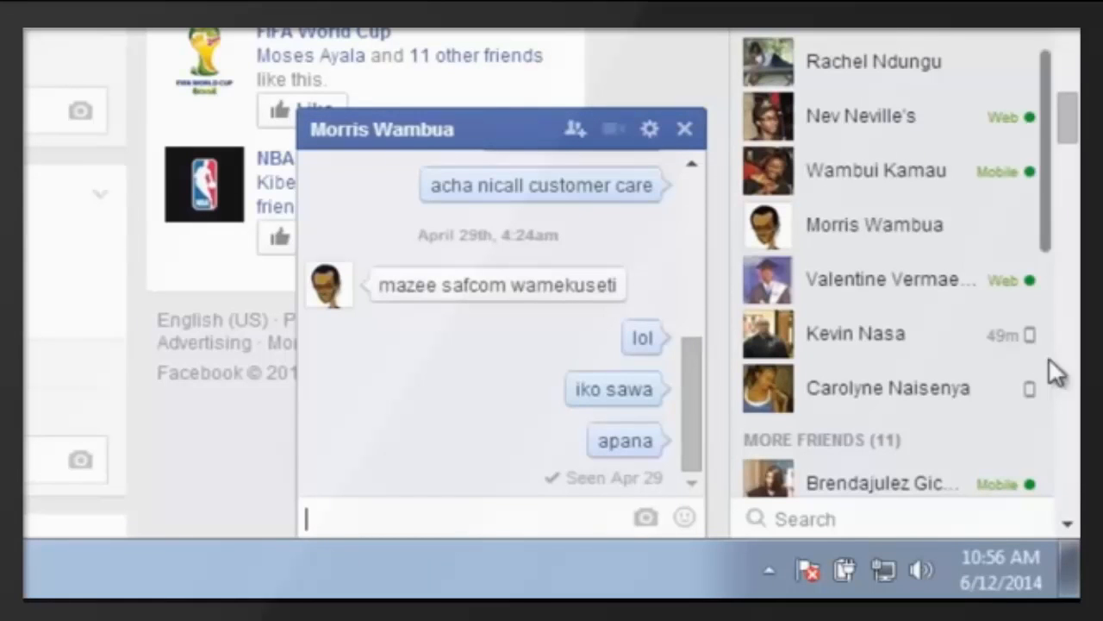
{"action": "left_click", "coordinate": [683, 128]}
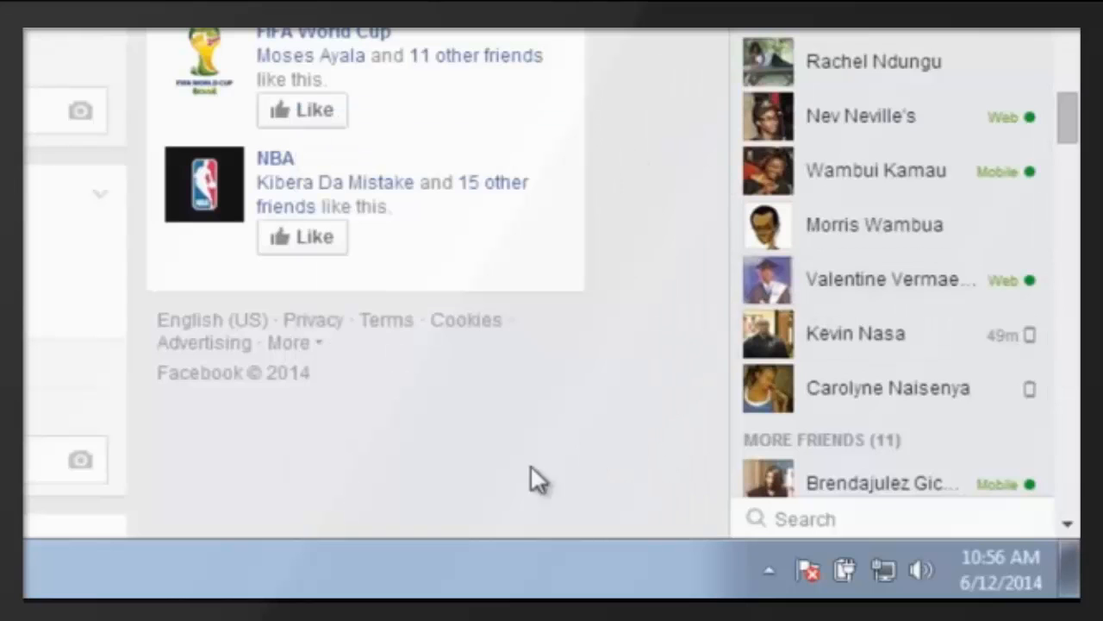
{"action": "mouse_move", "coordinate": [893, 165]}
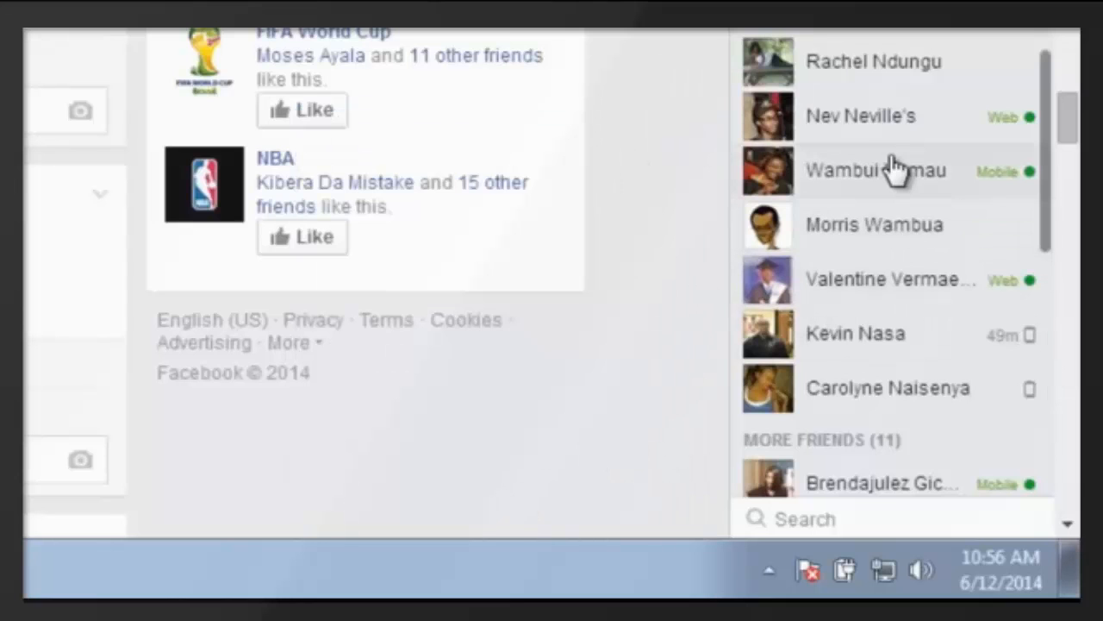
{"action": "left_click", "coordinate": [876, 171]}
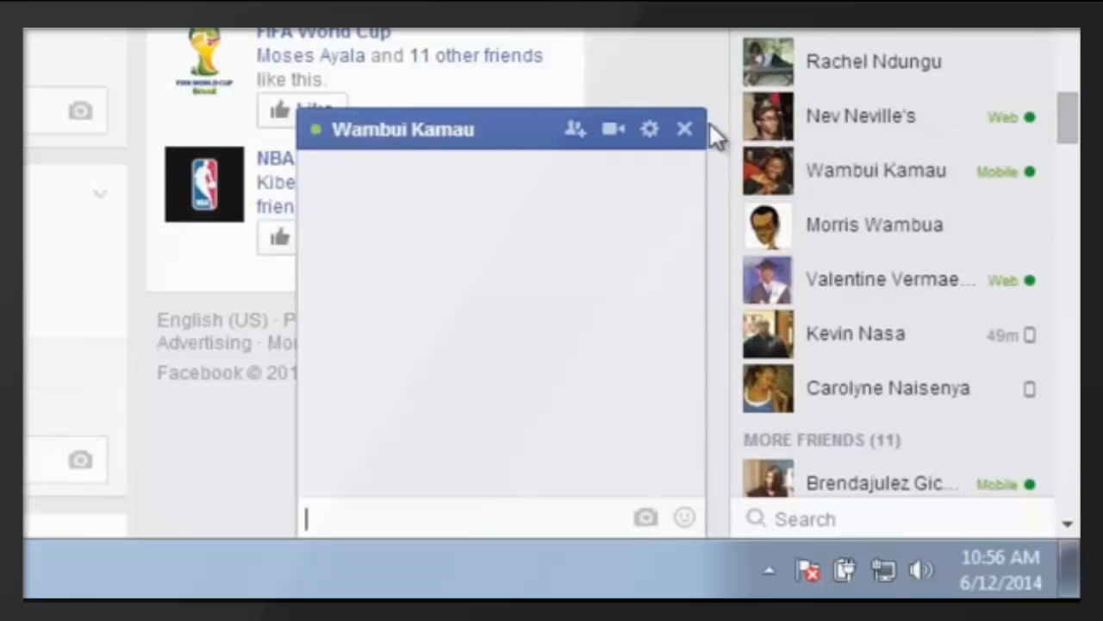
{"action": "left_click", "coordinate": [652, 127]}
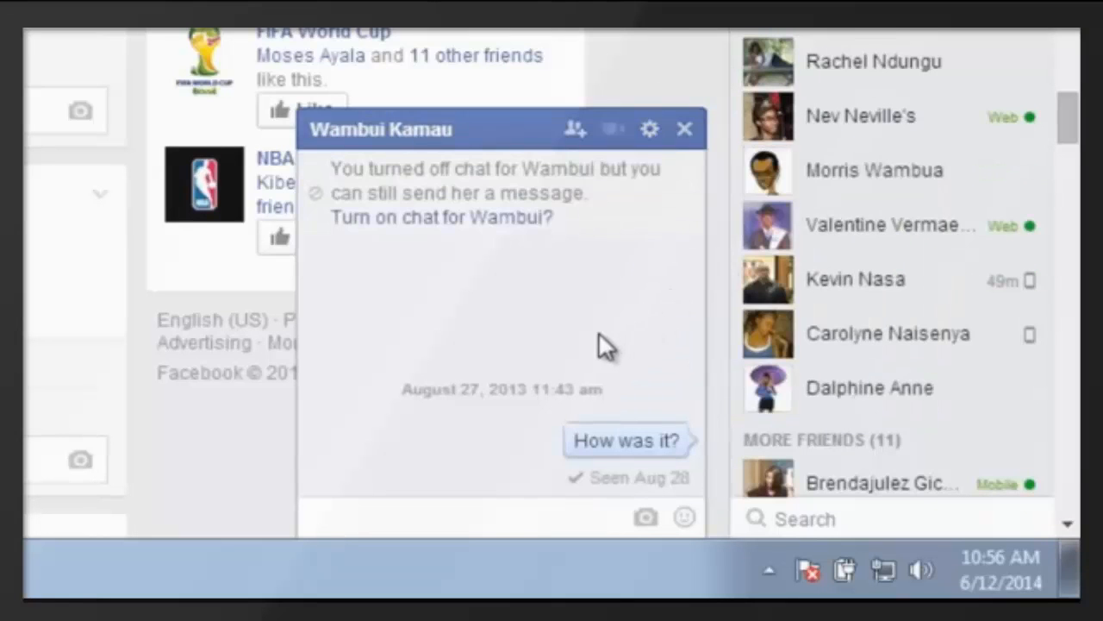
{"action": "mouse_move", "coordinate": [708, 216]}
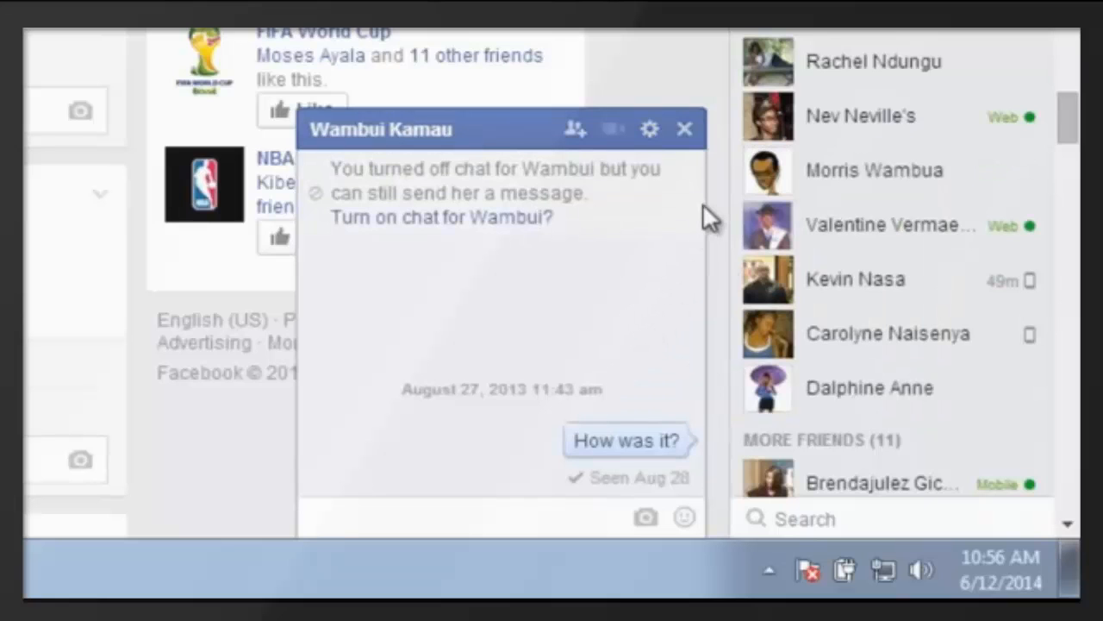
{"action": "mouse_move", "coordinate": [433, 224]}
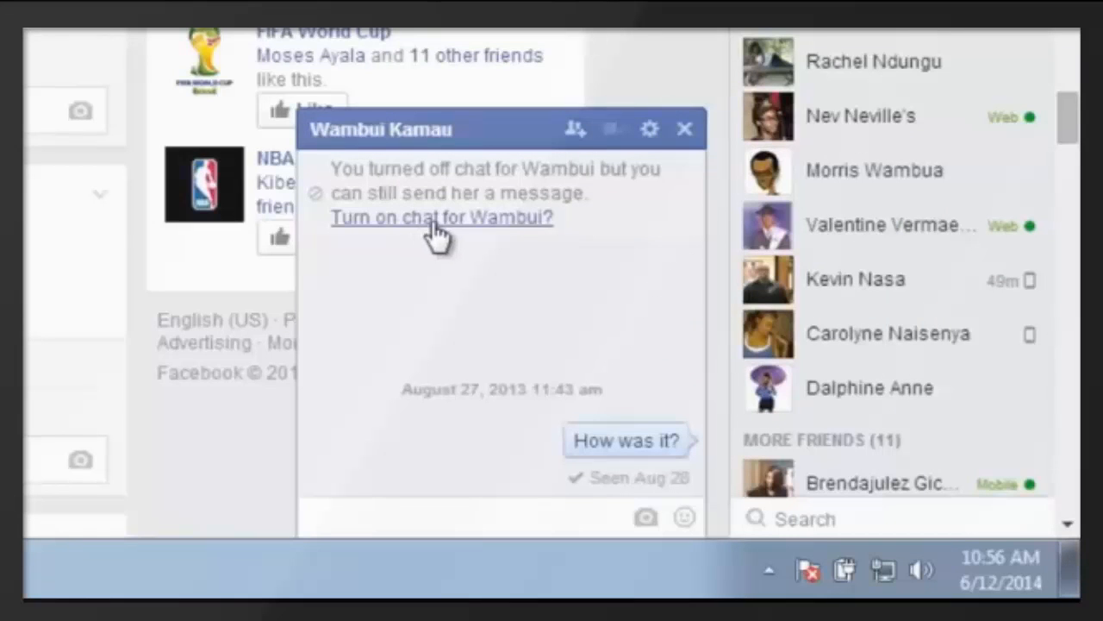
{"action": "left_click", "coordinate": [442, 217]}
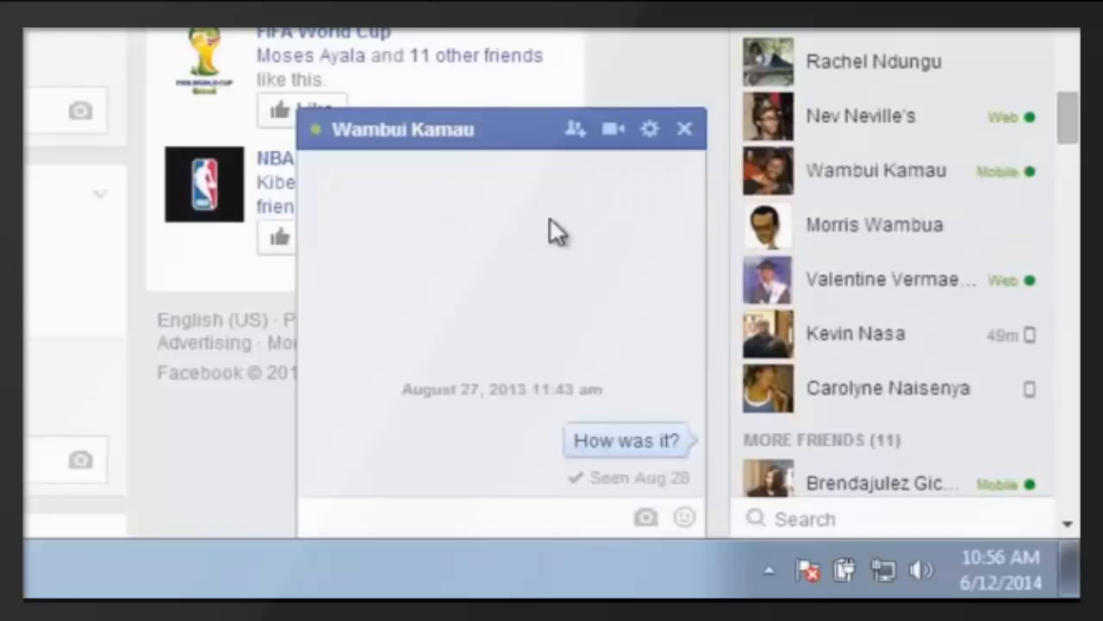